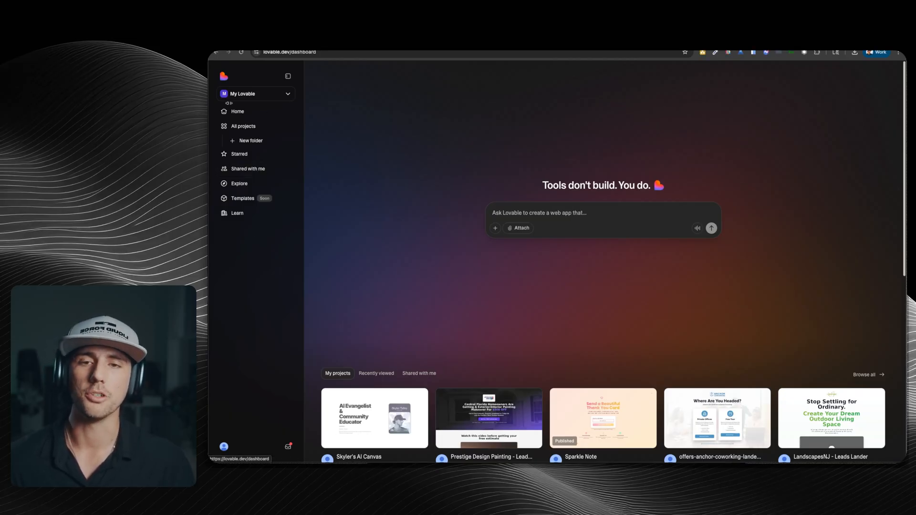
- Open Settings for the My Lovable workspace from the sidebar workspace menu
left_click(256, 93)
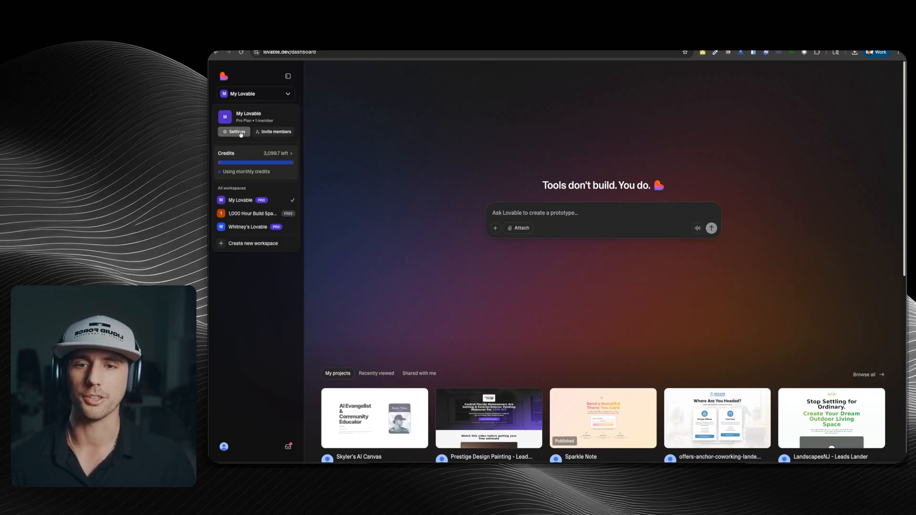
left_click(235, 132)
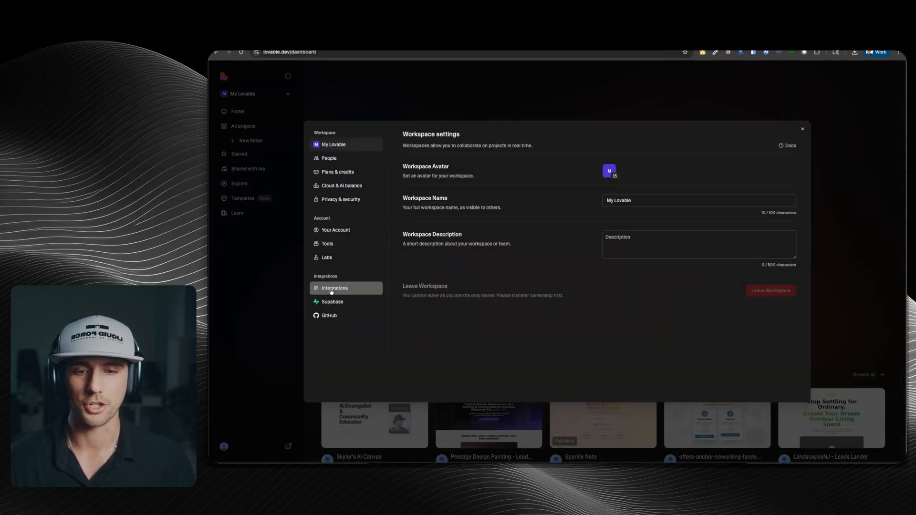
- Show the Integrations page listing MCP servers such as Notion, Linear, Atlassian, n8n and Miro
left_click(334, 288)
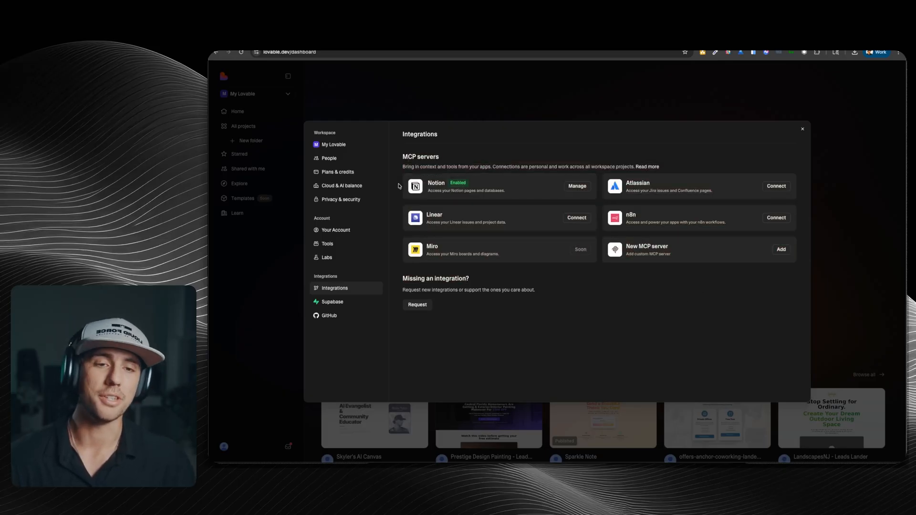
mouse_move(508, 152)
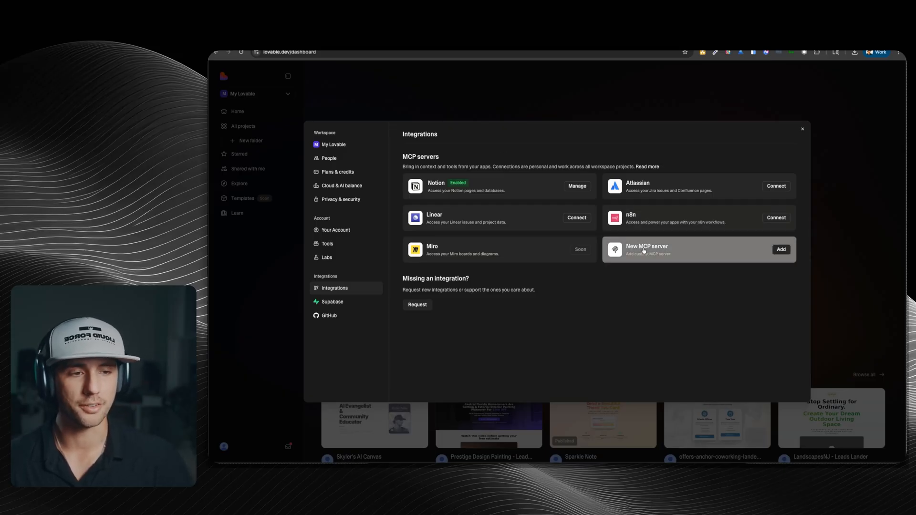
left_click(780, 249)
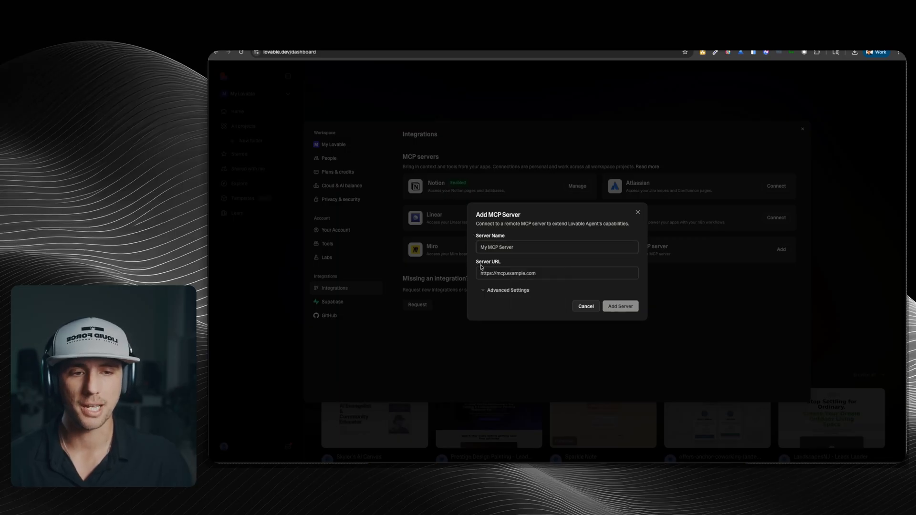
left_click(506, 290)
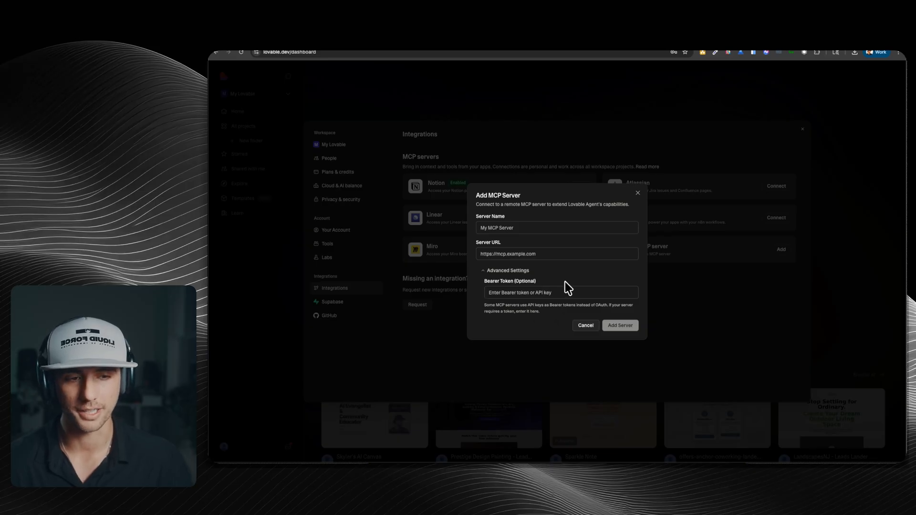
left_click(585, 325)
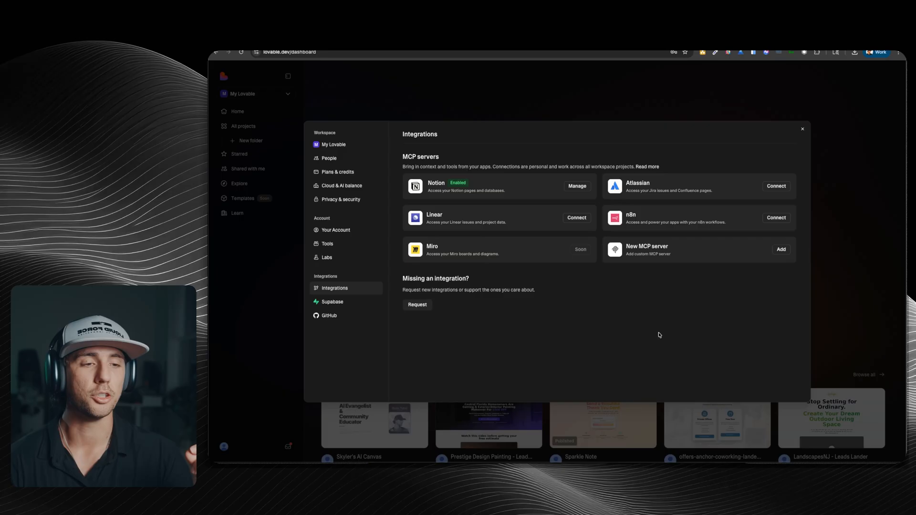
mouse_move(638, 331)
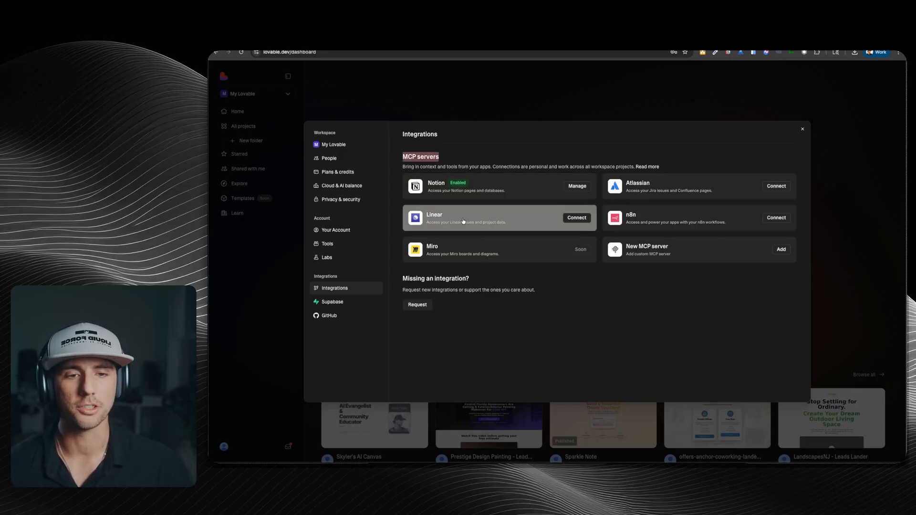
mouse_move(582, 162)
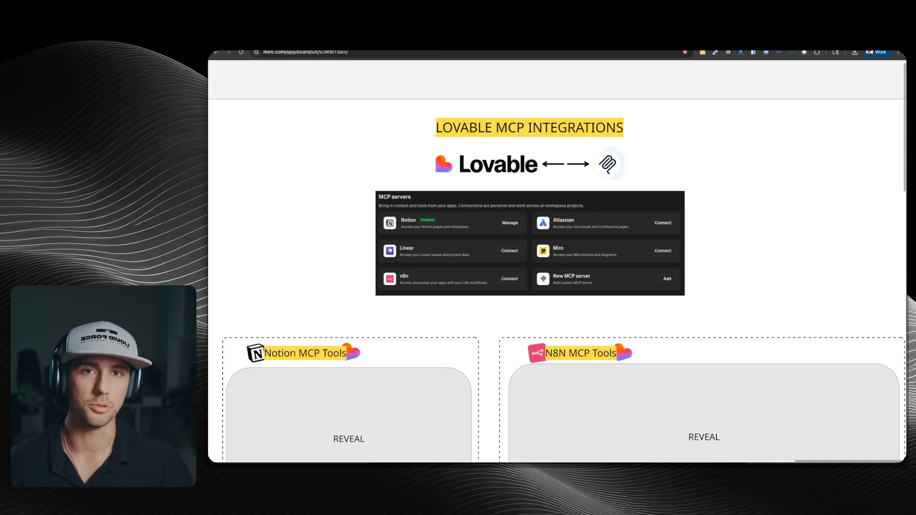
- Reveal the Notion MCP Tools card with its use cases and read/search, database and create operations
scroll("down", 3)
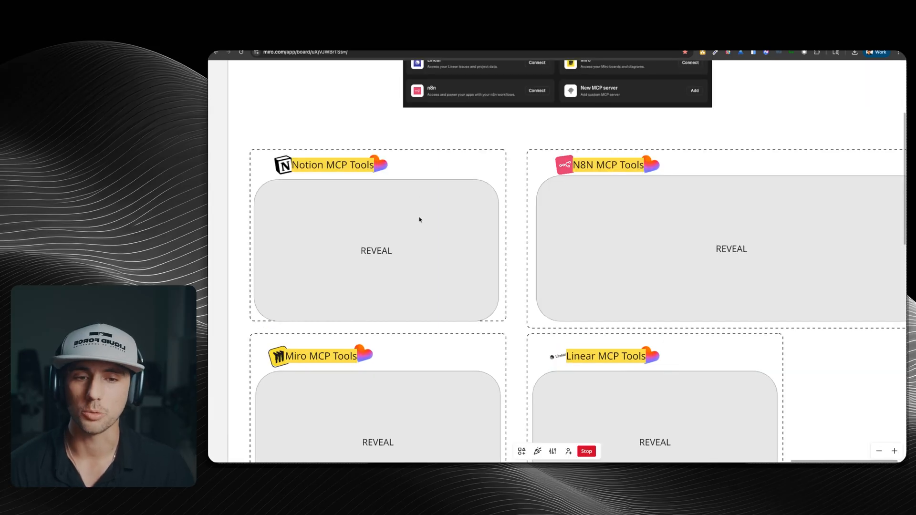
left_click(376, 250)
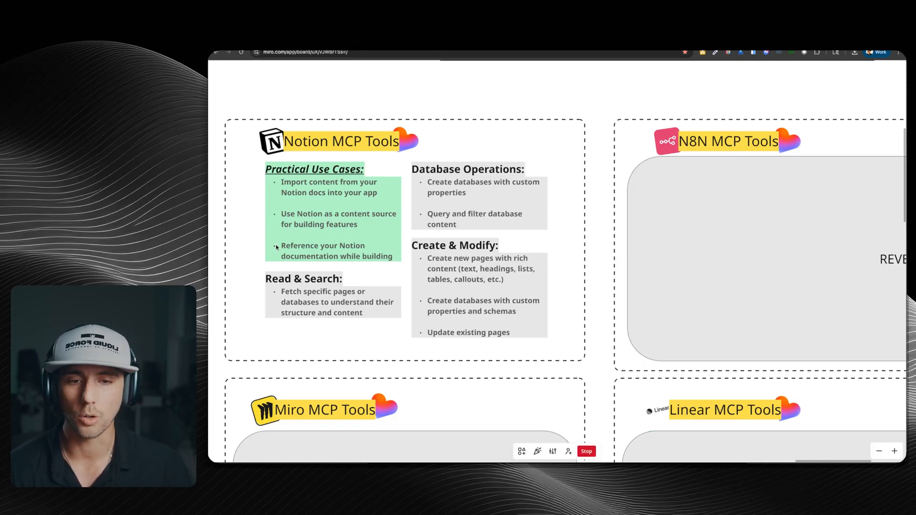
mouse_move(360, 264)
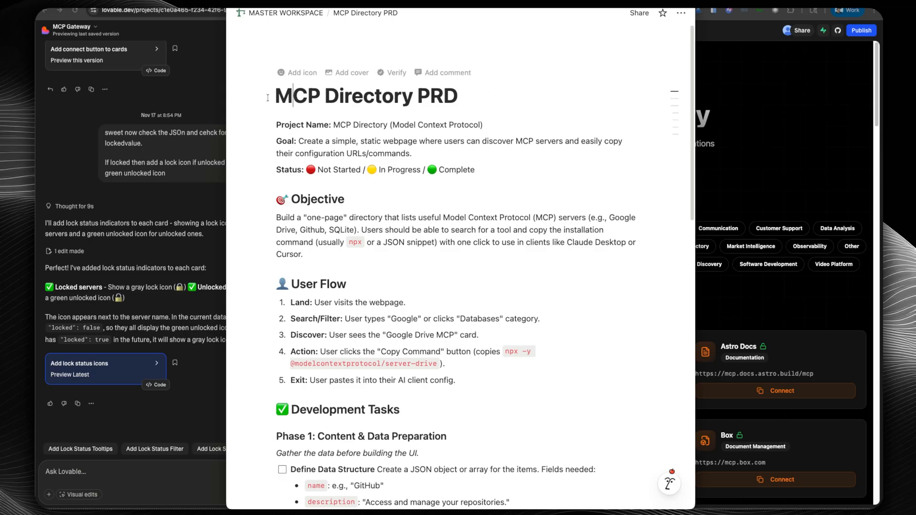
scroll("down", 3)
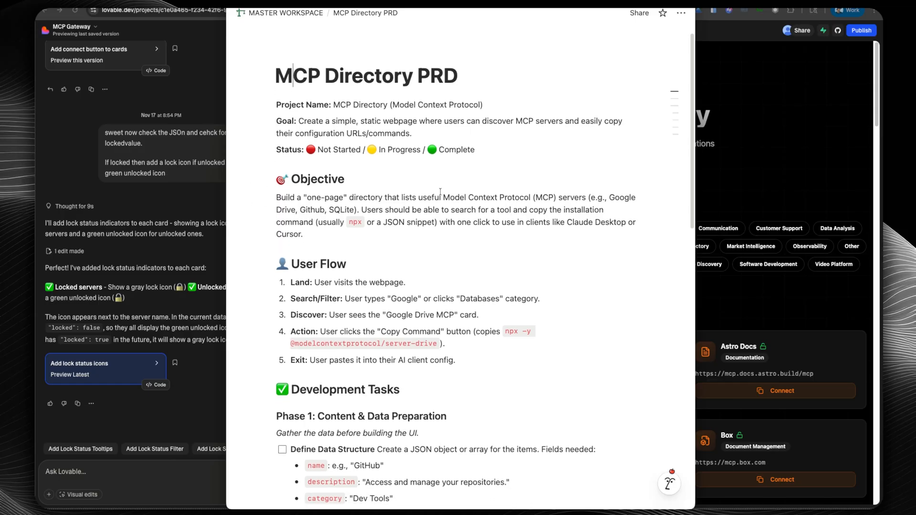
scroll("down", 3)
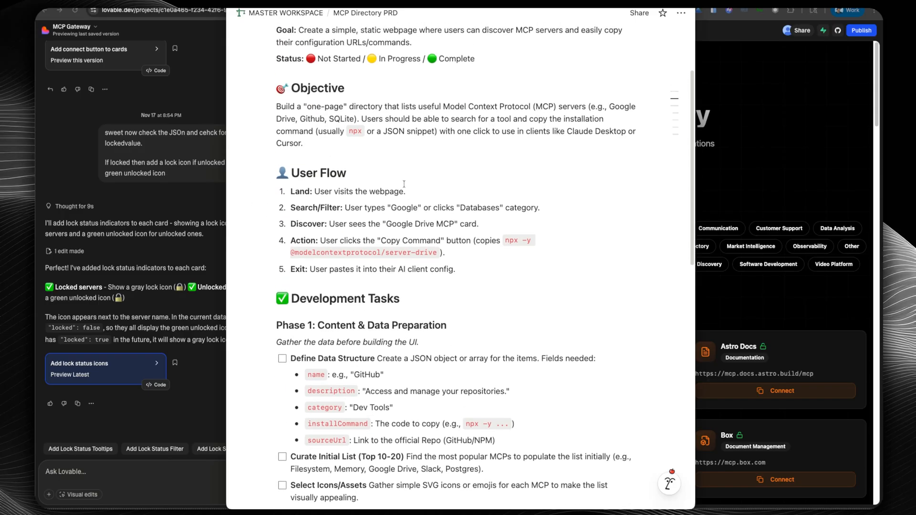
scroll("down", 3)
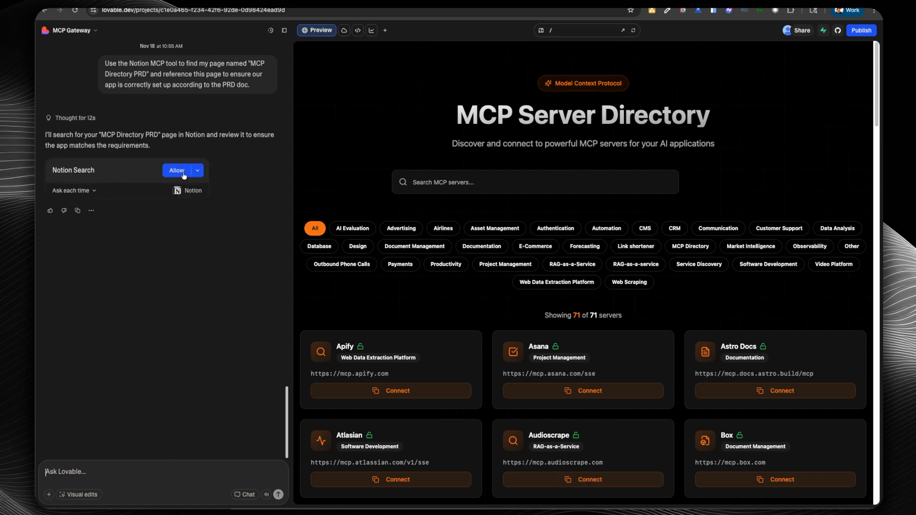
- Allow the Notion Search, set Notion Fetch to Always allow, and let the agent fetch the PRD
left_click(176, 171)
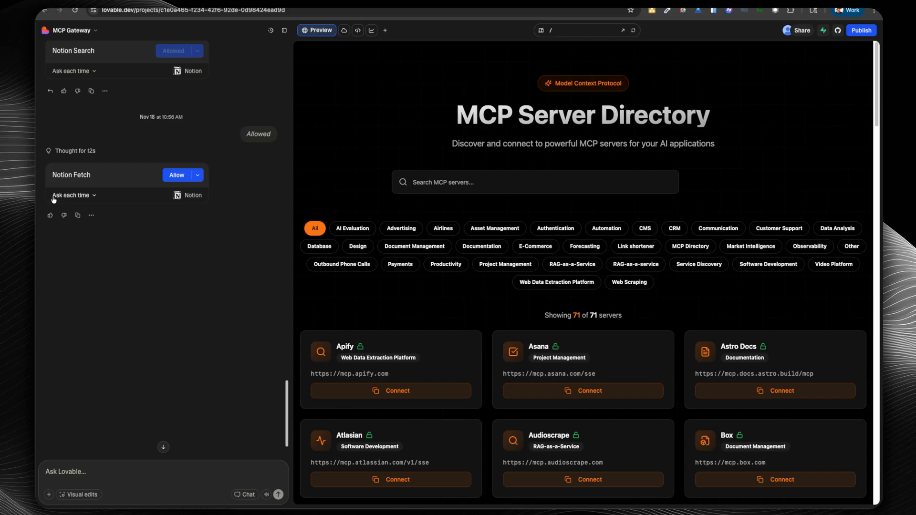
left_click(73, 194)
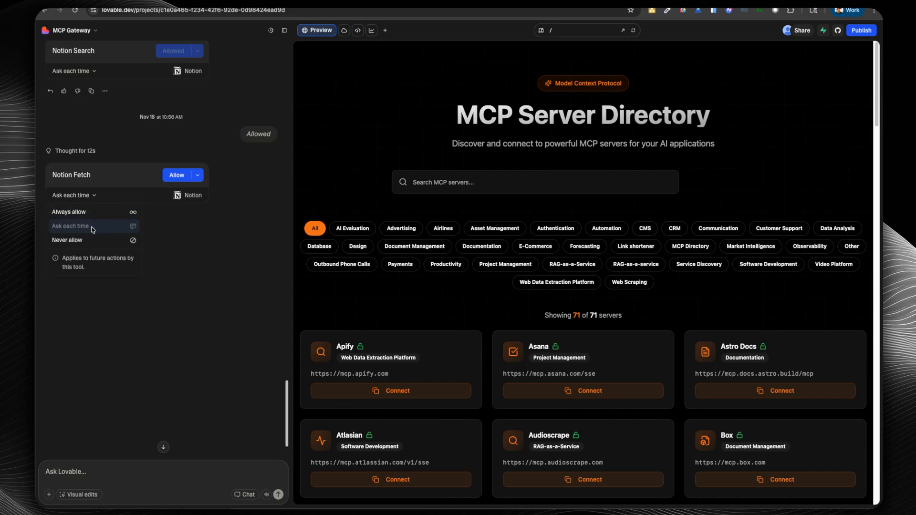
left_click(69, 211)
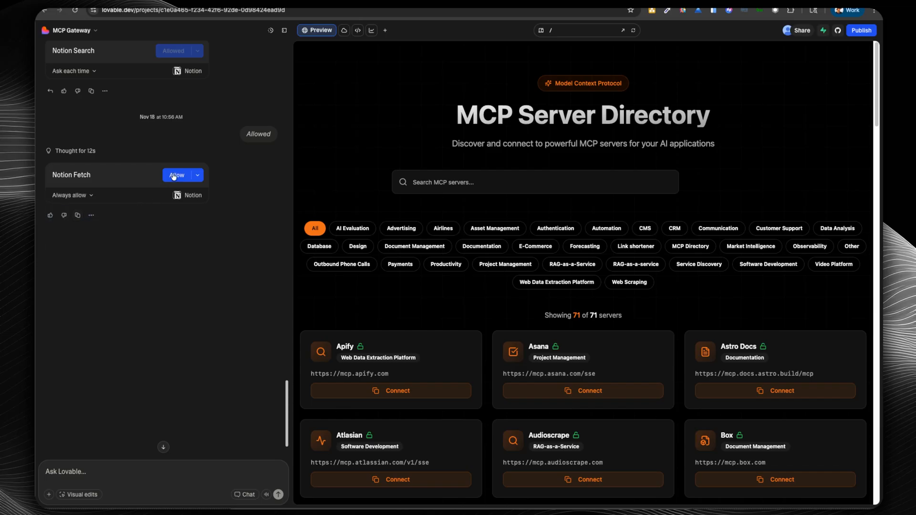
left_click(175, 176)
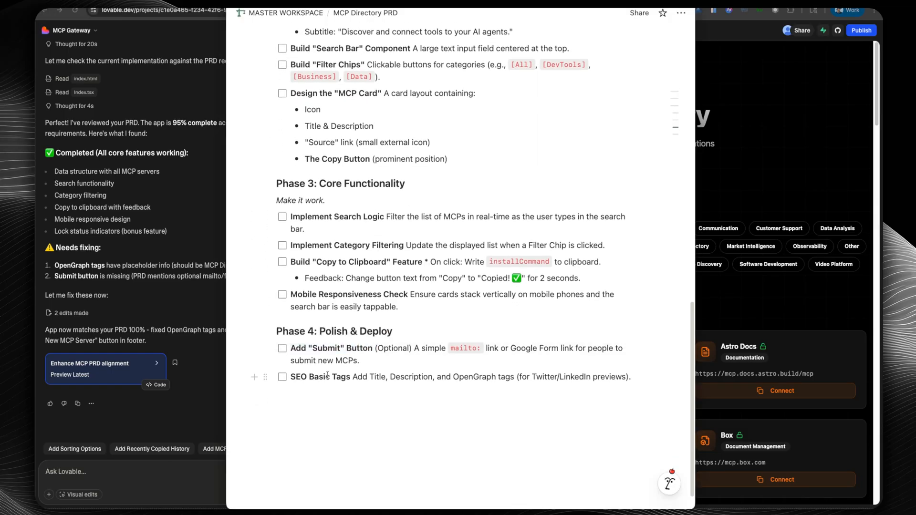
double_click(481, 377)
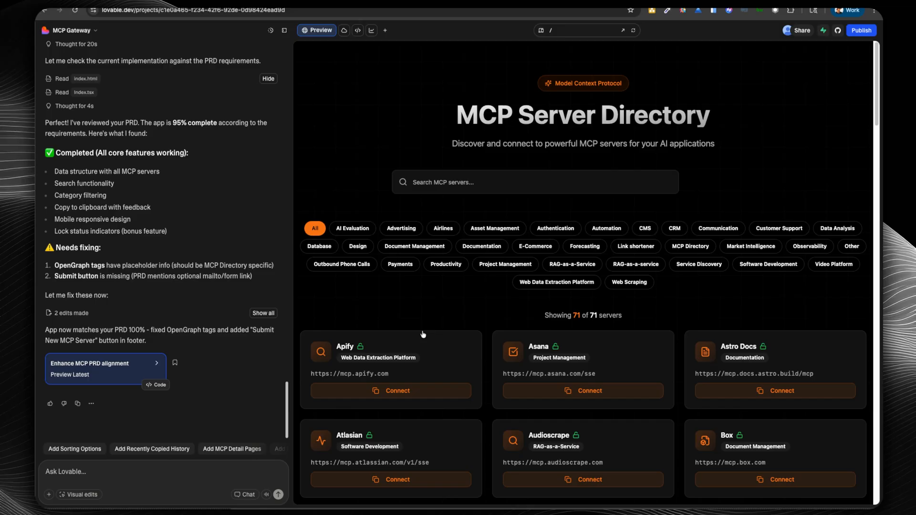
left_click_drag(114, 330, 149, 330)
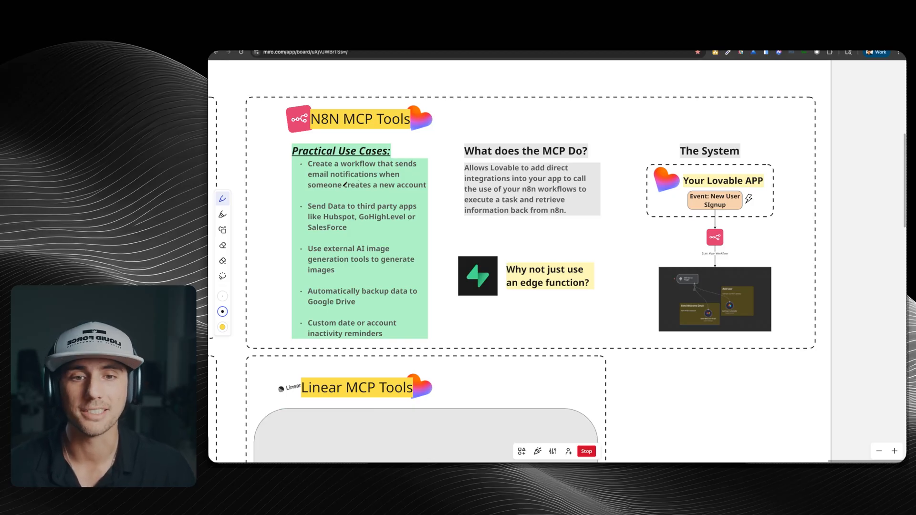
- Underline the new-account use case and mark the account inactivity reminders use case
left_click_drag(318, 190, 449, 193)
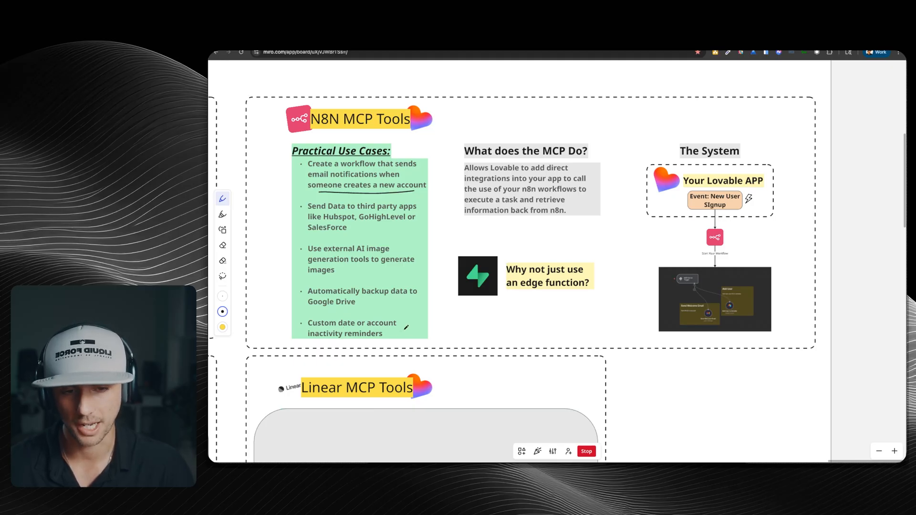
left_click_drag(297, 328, 403, 327)
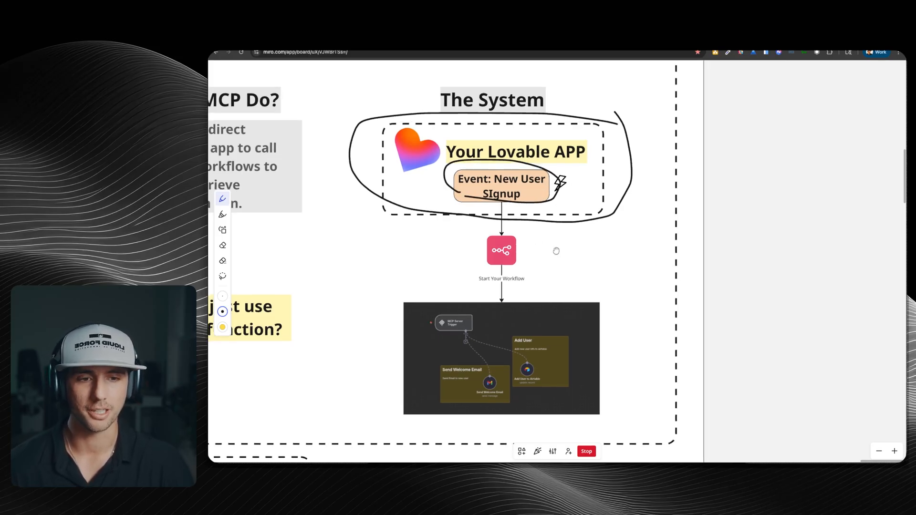
- Draw an arrow pointing at the n8n Start Your Workflow step and zoom in on it
left_click_drag(446, 245, 490, 250)
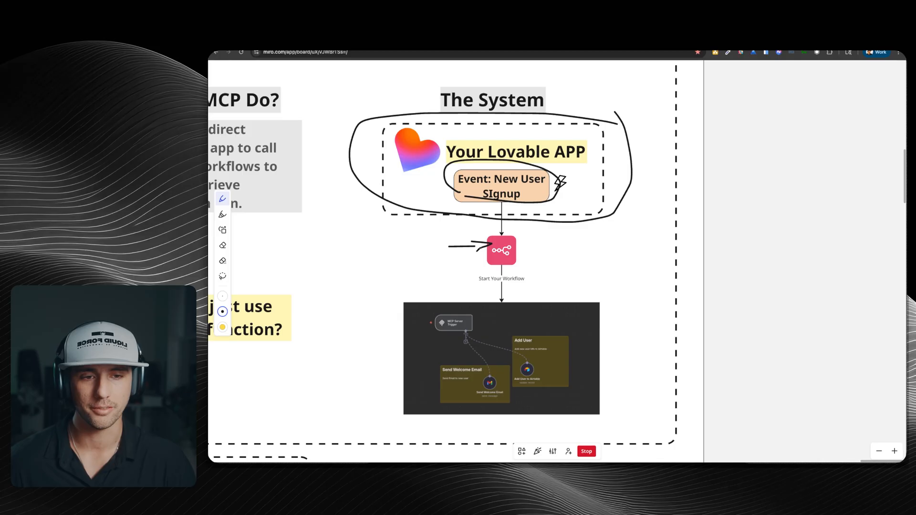
scroll("down", 3)
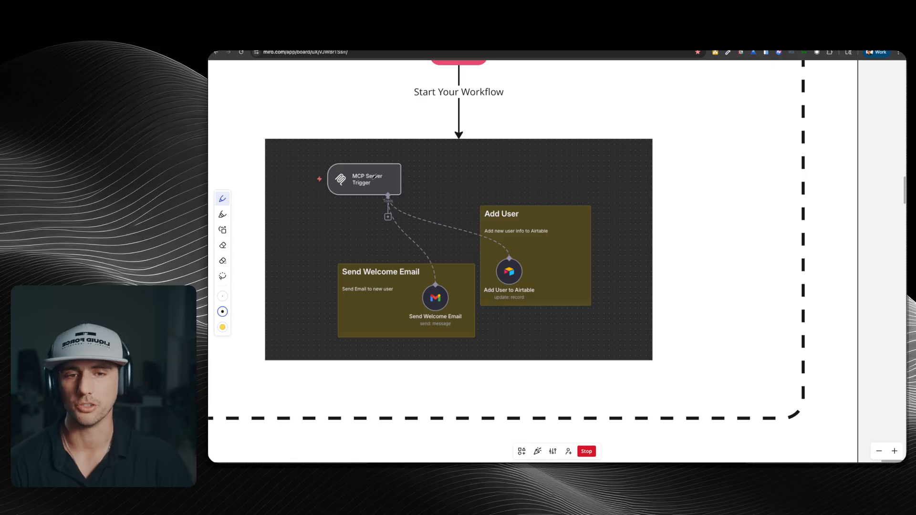
- Draw arrows through the steps of the n8n workflow screenshot
left_click_drag(374, 305, 420, 297)
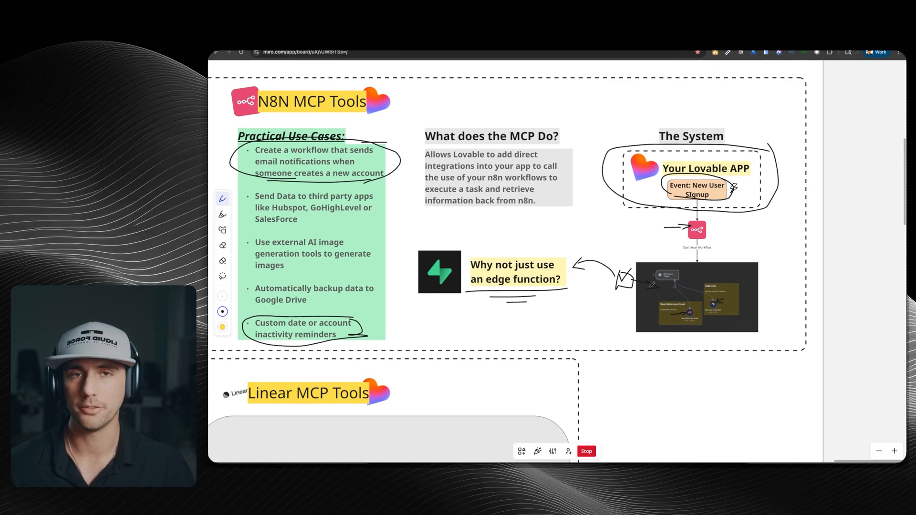
- Reveal the Miro MCP Tools card with its use cases, what the MCP does and a screenshot
scroll("down", 3)
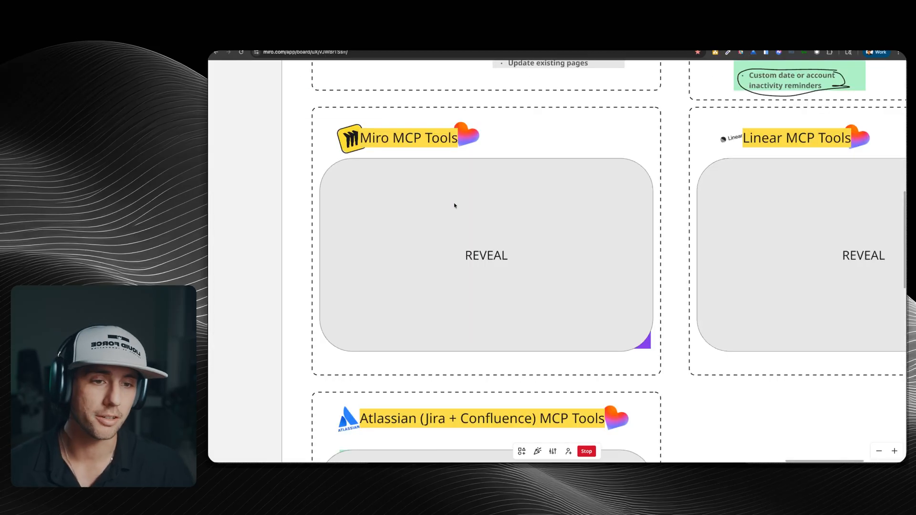
left_click(485, 255)
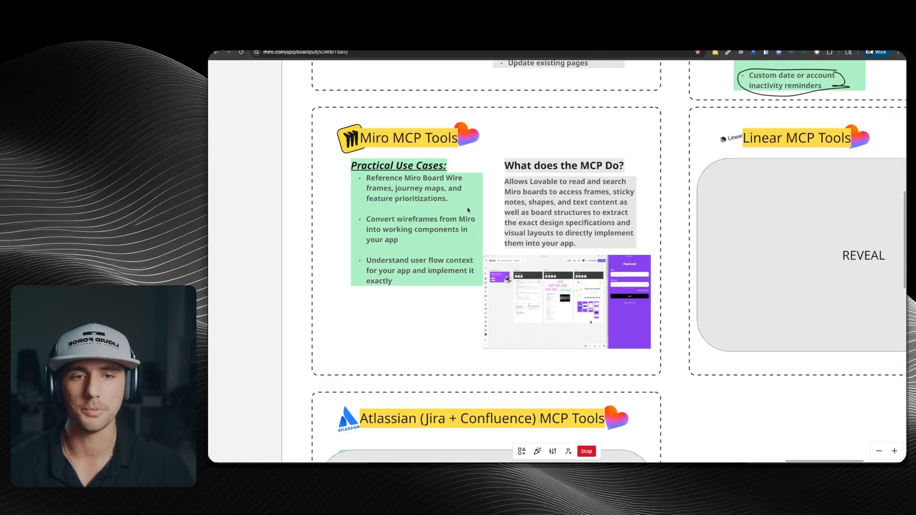